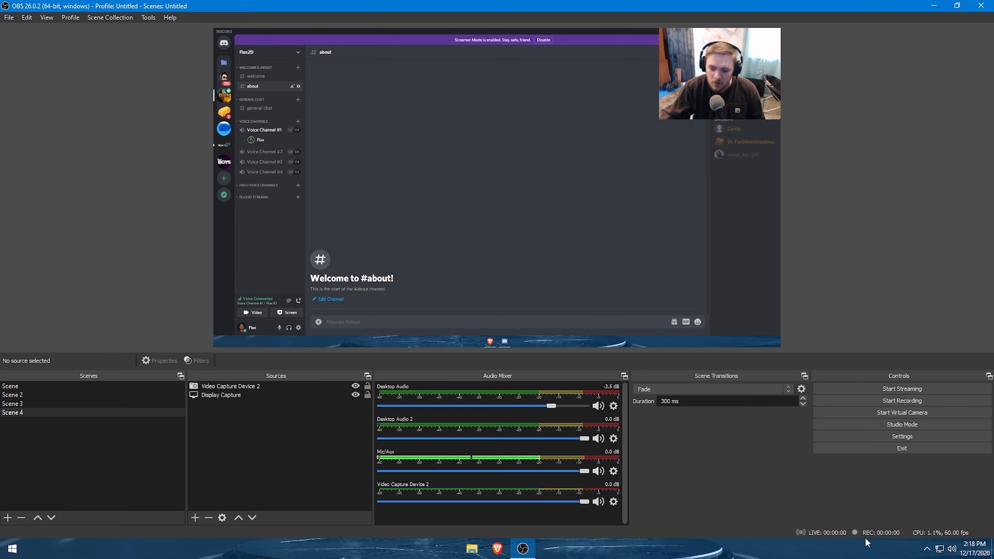
pyautogui.moveTo(797, 498)
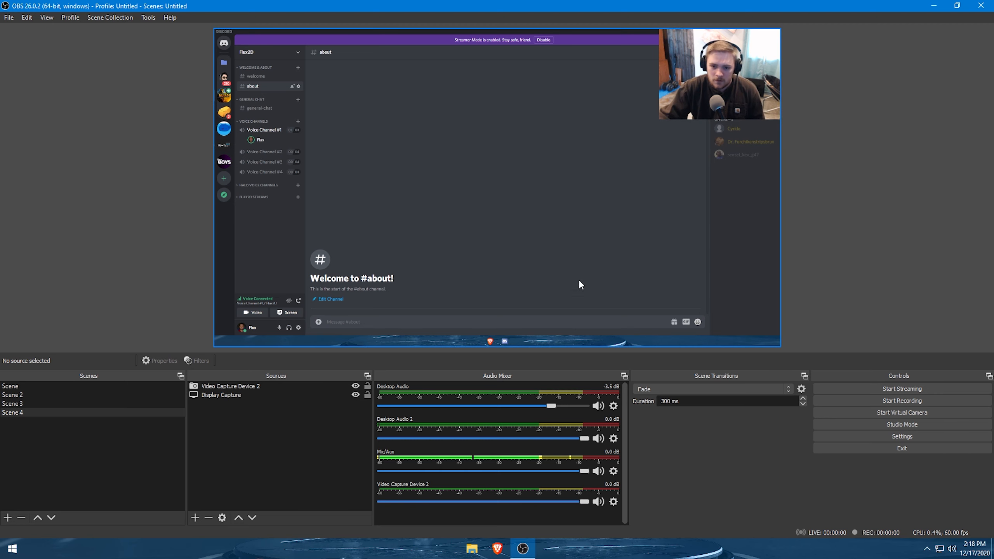
pyautogui.moveTo(671, 156)
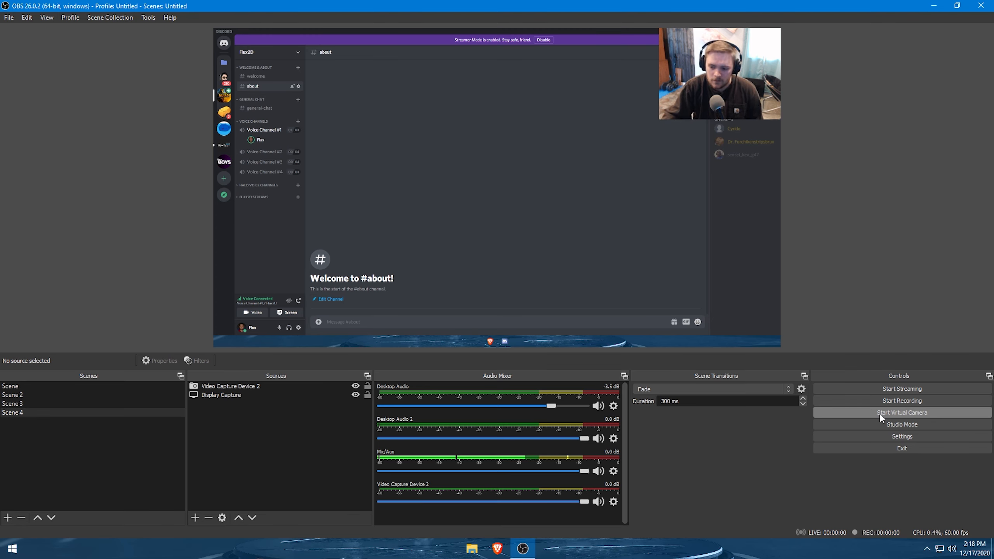
# Start the OBS virtual camera, then toggle the Discord call camera on and back off
pyautogui.click(901, 413)
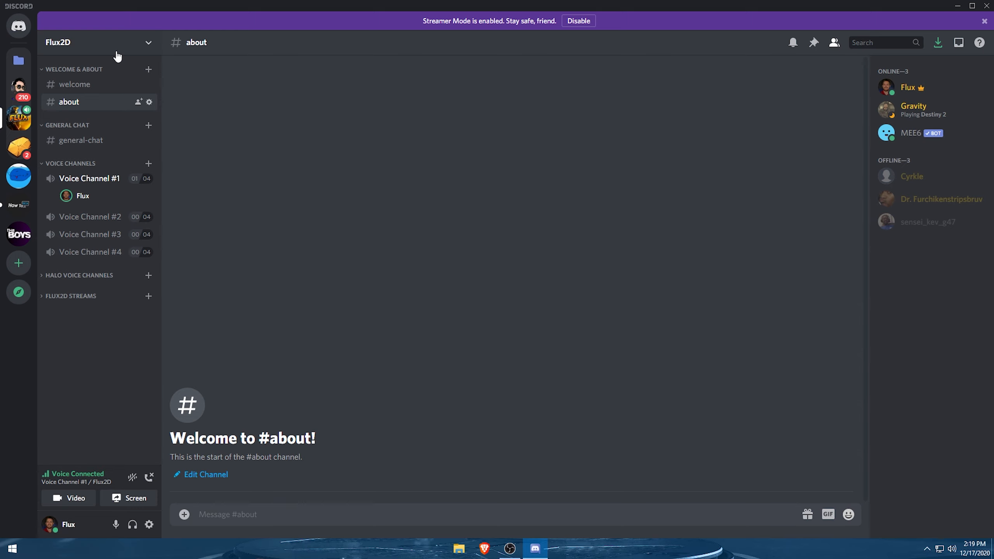
pyautogui.moveTo(75, 497)
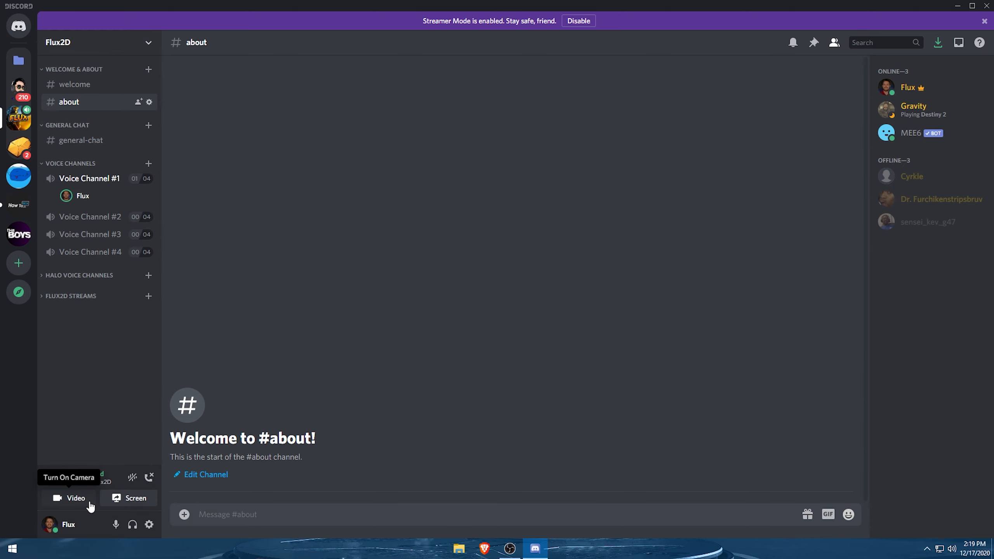
pyautogui.click(76, 497)
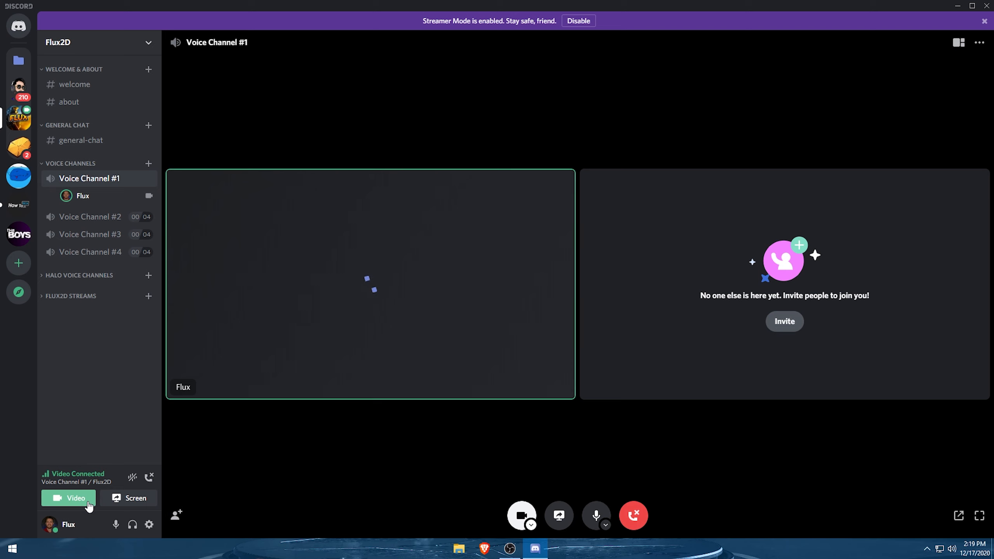
pyautogui.click(68, 498)
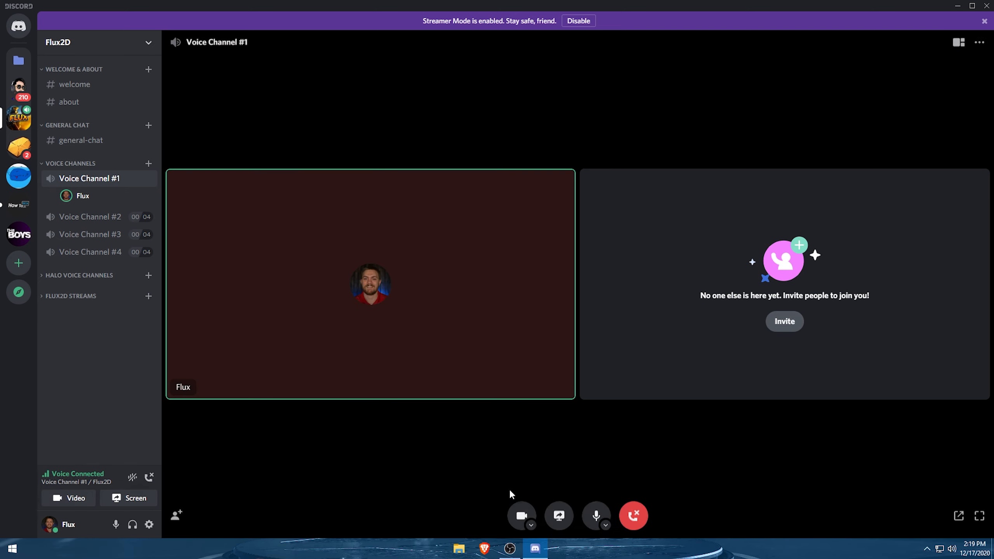
# List the available camera devices in the call, with HD Pro Webcam C920 still selected
pyautogui.click(531, 525)
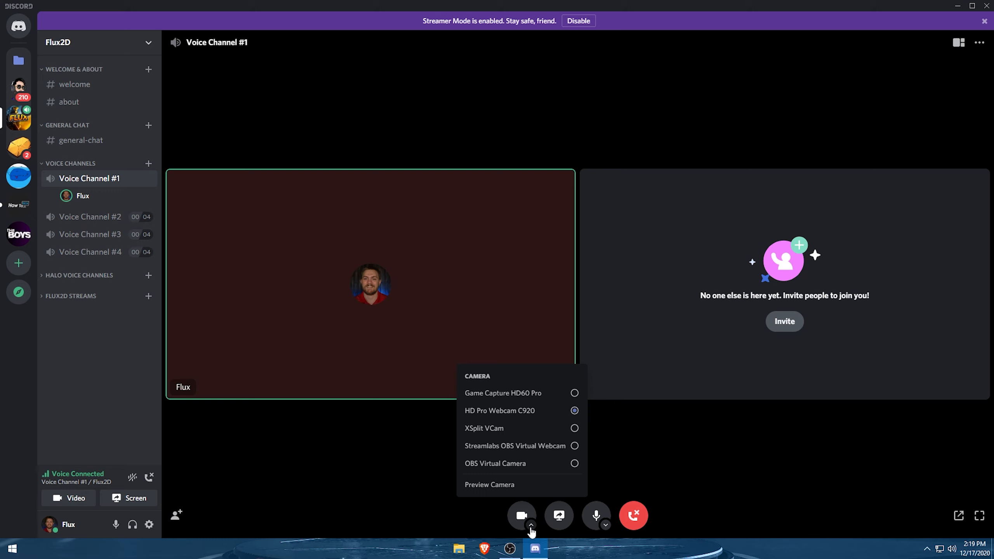
pyautogui.moveTo(520, 428)
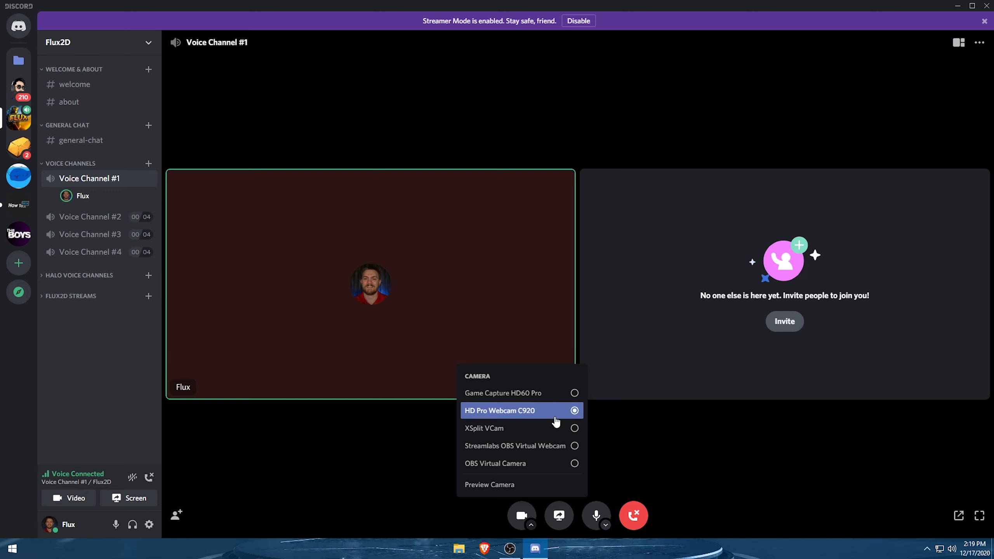
pyautogui.moveTo(636, 433)
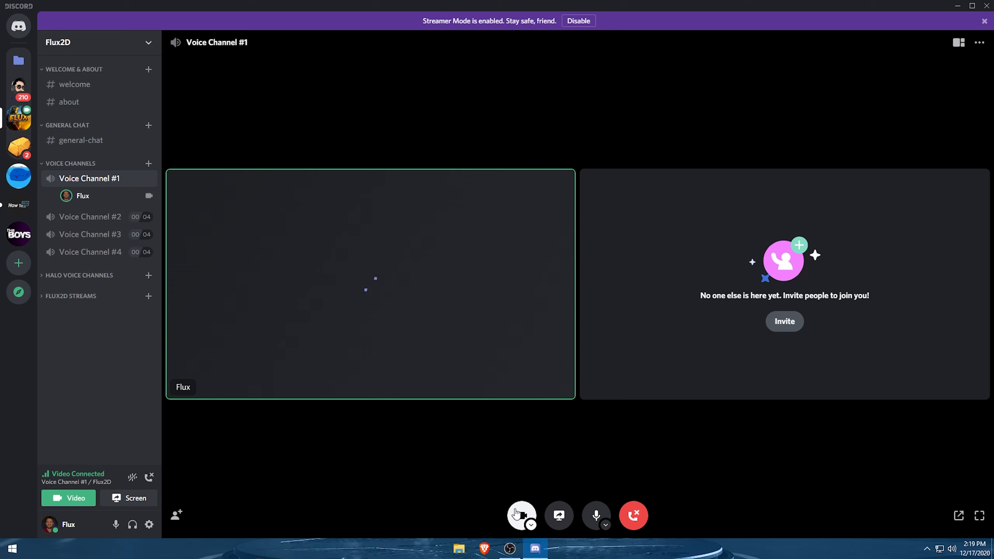
pyautogui.click(531, 524)
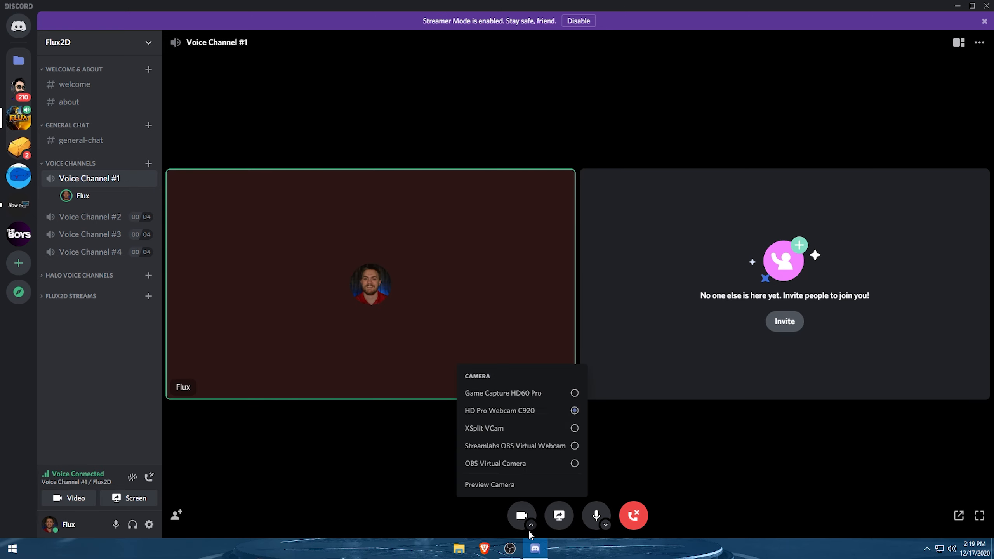
pyautogui.click(575, 464)
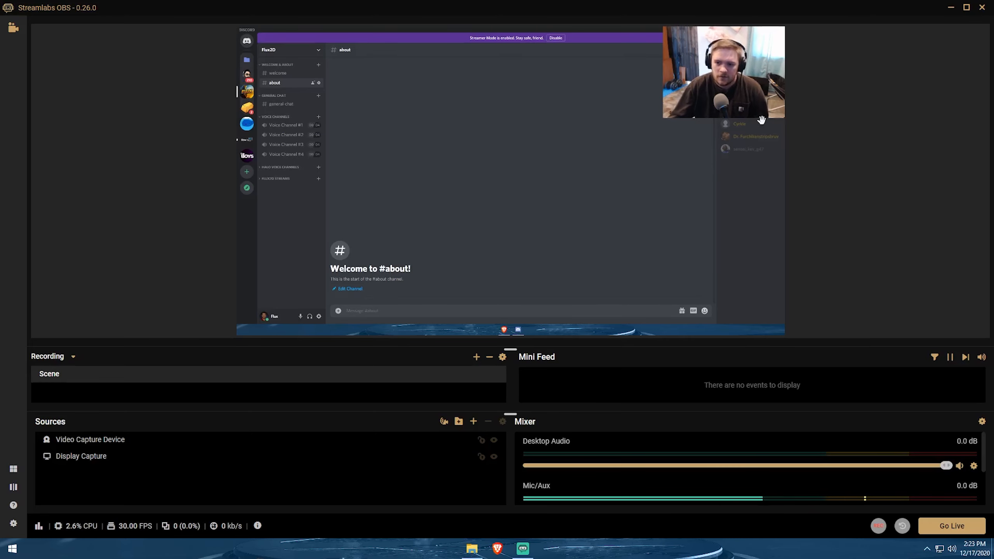
# Bring Streamlabs OBS forward and show its Settings window on the General page
pyautogui.click(81, 456)
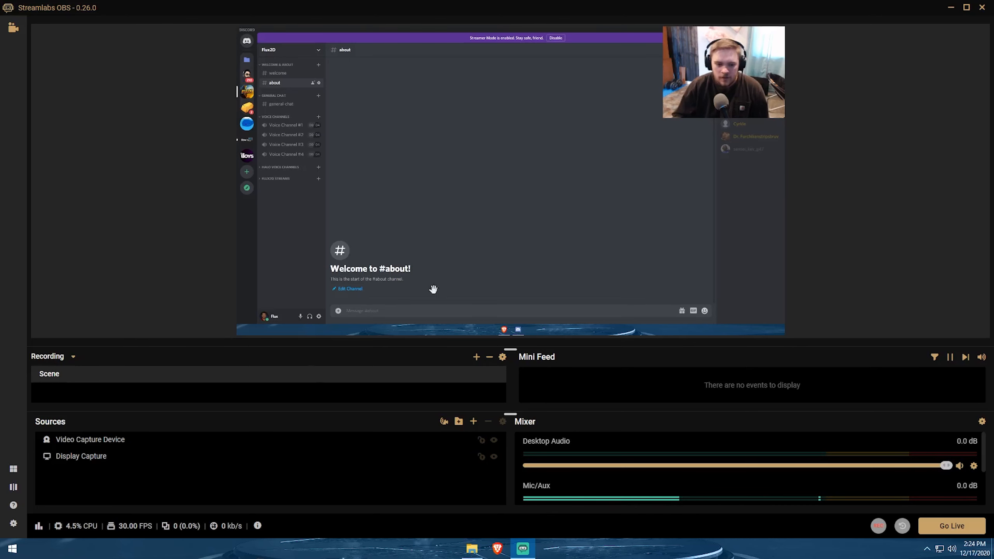
pyautogui.click(13, 524)
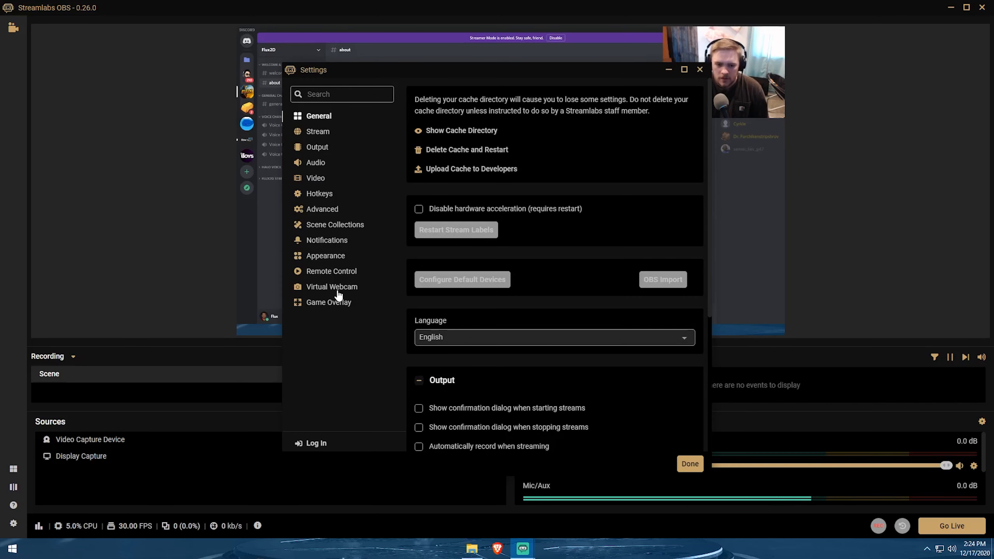
# Start the Streamlabs OBS Virtual Webcam from Settings and close the window with Done
pyautogui.click(332, 286)
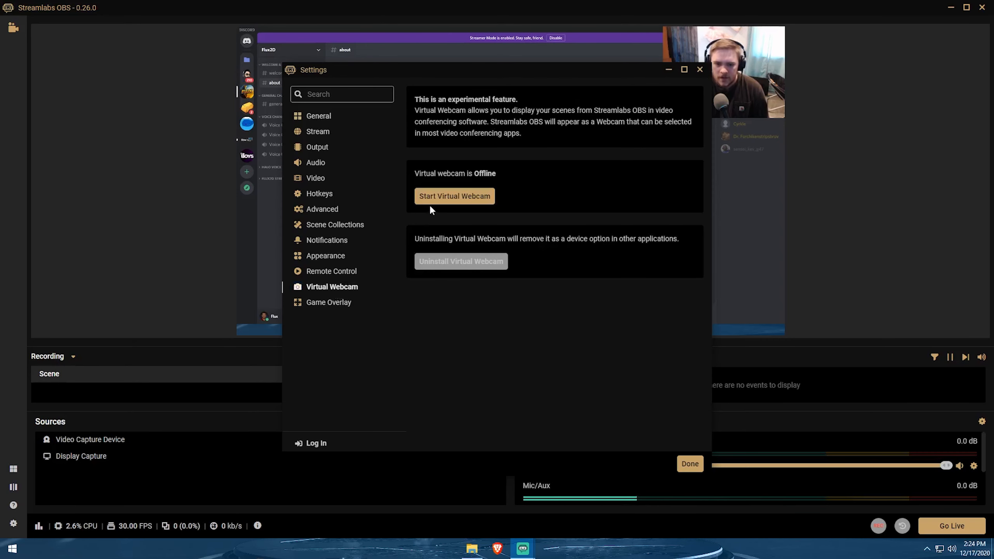
pyautogui.click(453, 196)
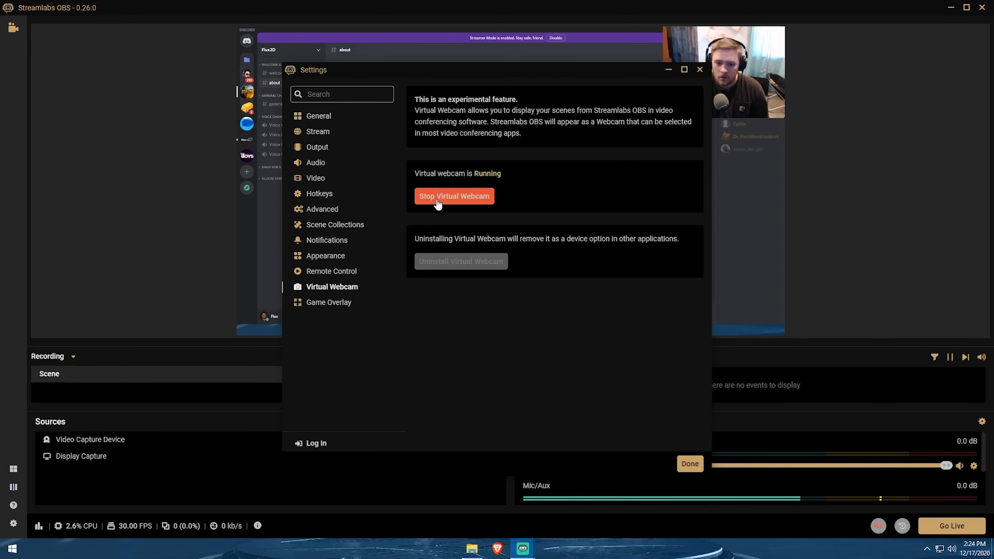
pyautogui.moveTo(684, 448)
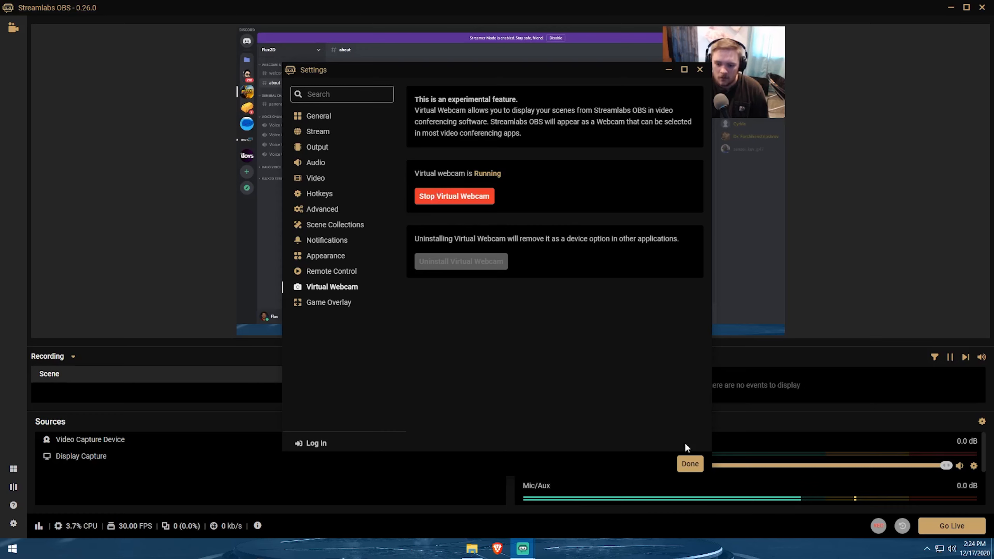
pyautogui.click(689, 464)
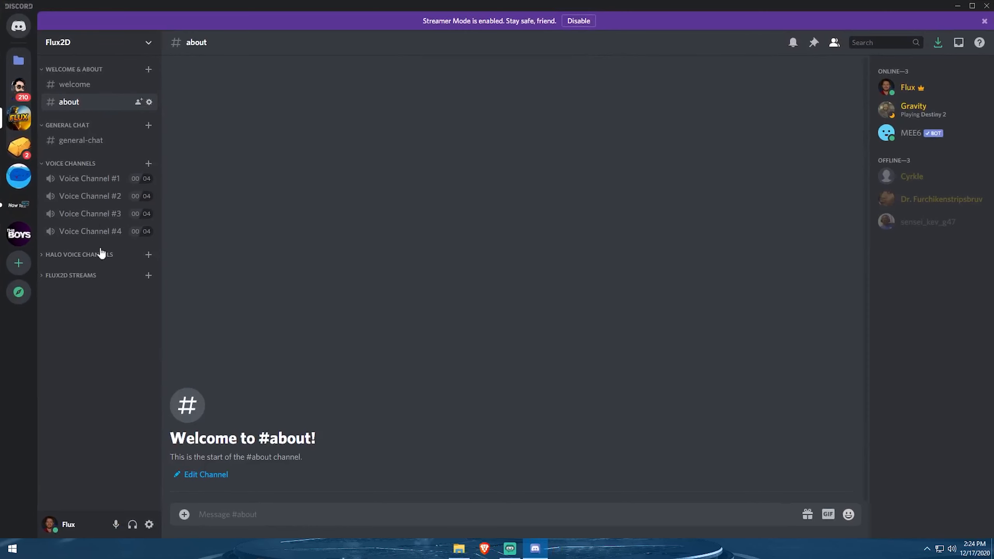
# Join Voice Channel #1 with video on and switch the camera to HD Pro Webcam C920
pyautogui.click(90, 178)
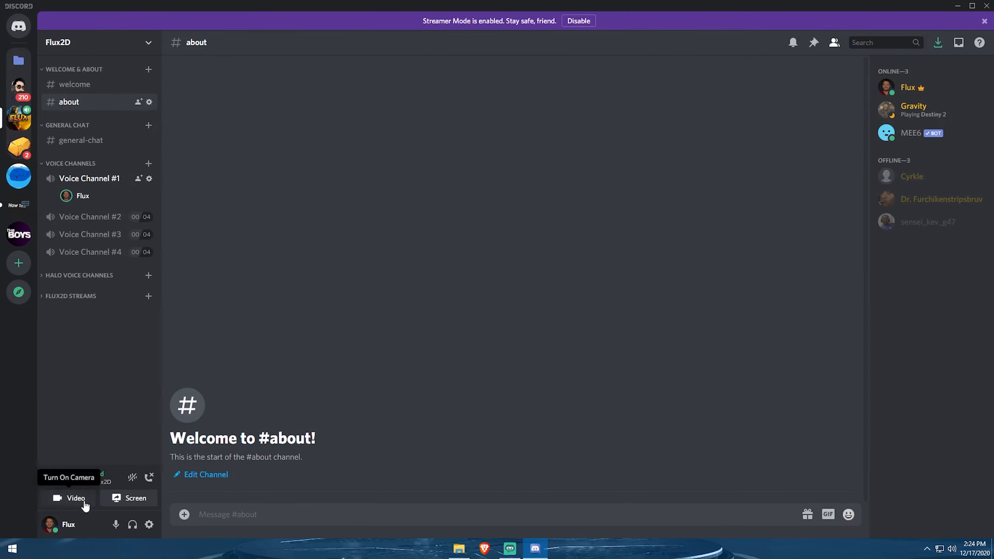
pyautogui.click(75, 498)
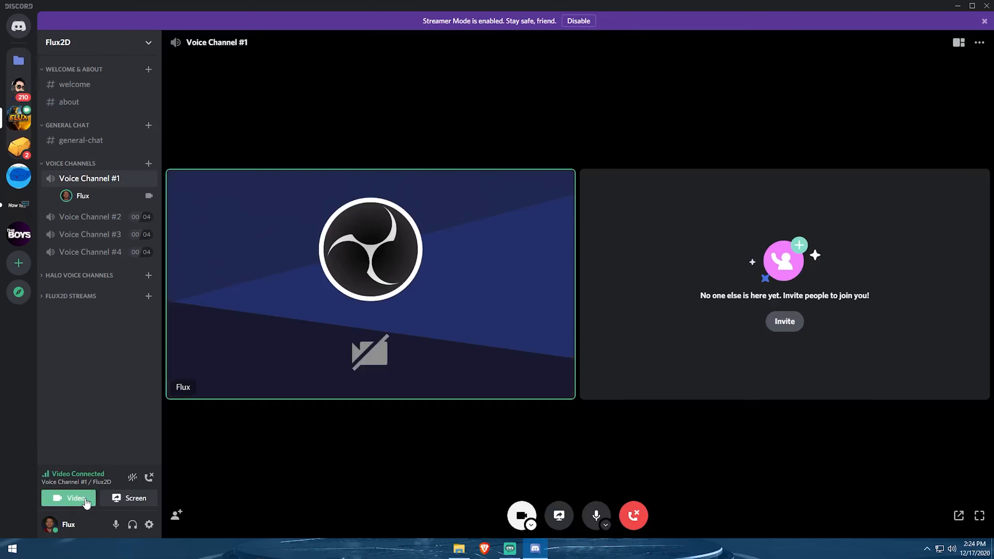
pyautogui.moveTo(323, 283)
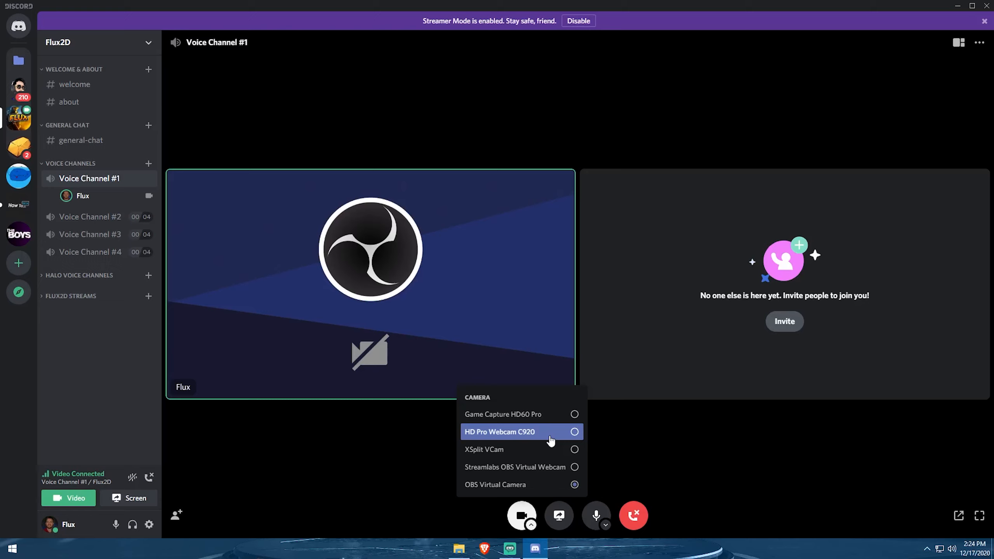
pyautogui.click(521, 432)
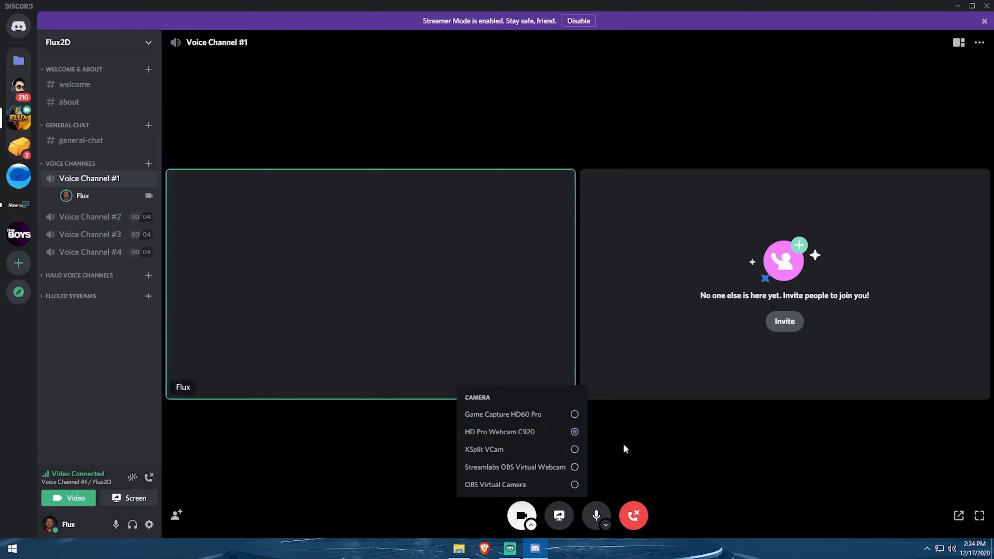
pyautogui.click(424, 346)
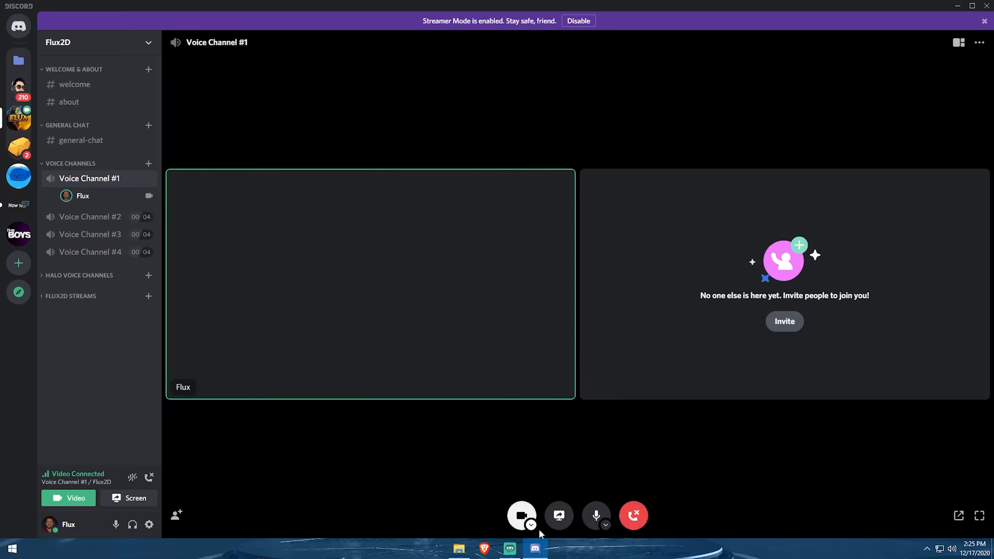
# Switch the call camera to Streamlabs OBS Virtual Webcam and compare the feed with the Streamlabs scene
pyautogui.click(531, 524)
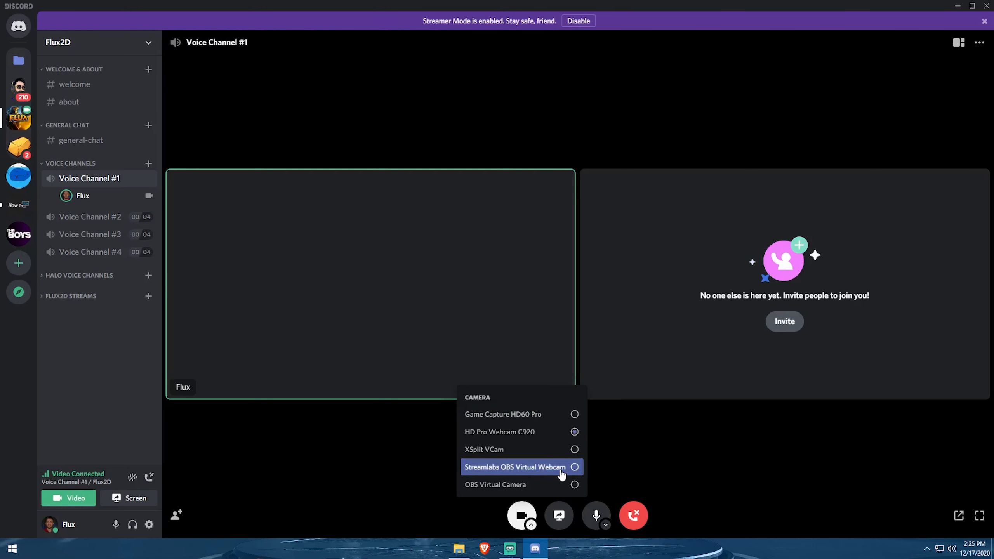
pyautogui.click(516, 467)
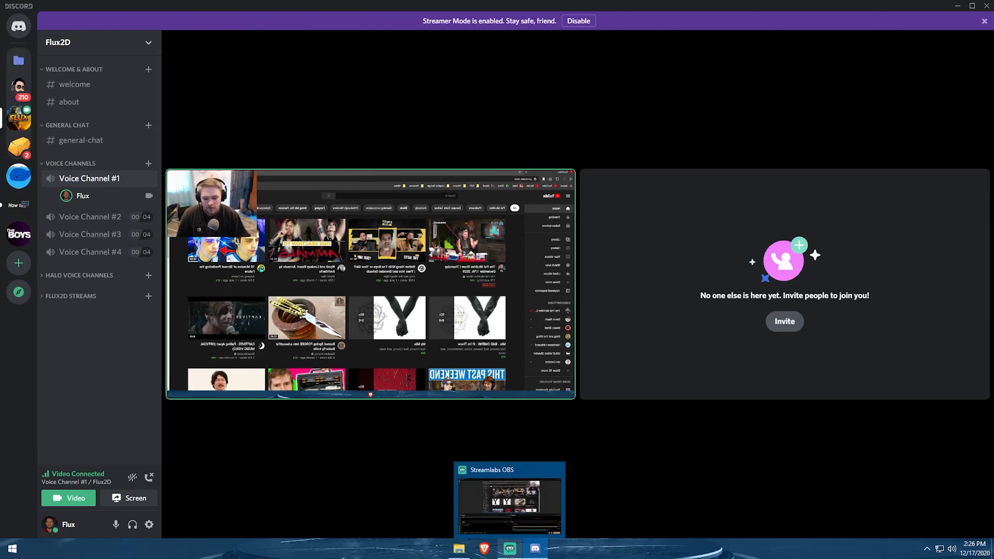
pyautogui.click(509, 501)
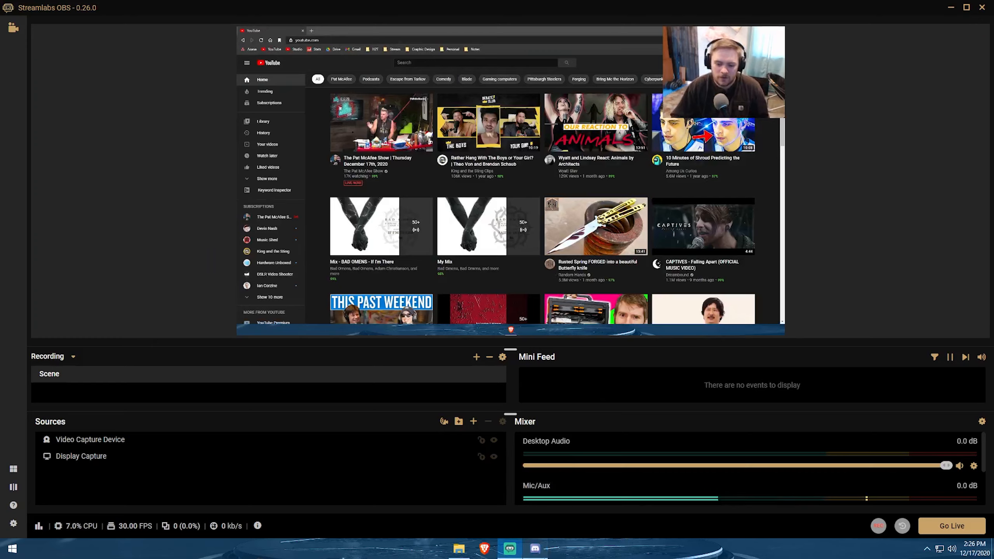
pyautogui.click(533, 549)
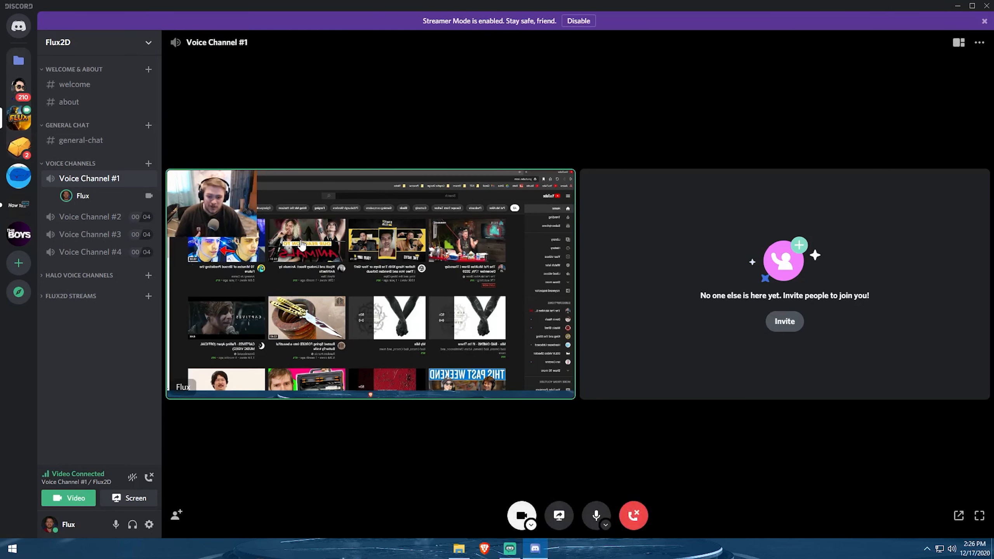